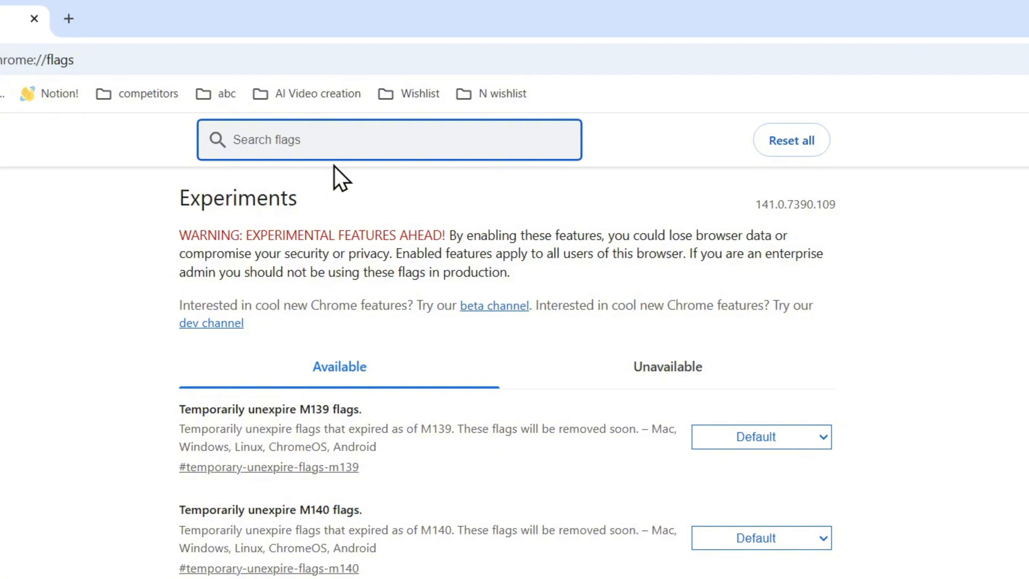
Step: Filter the chrome://flags list by searching 'ai mode'
type("ai mode")
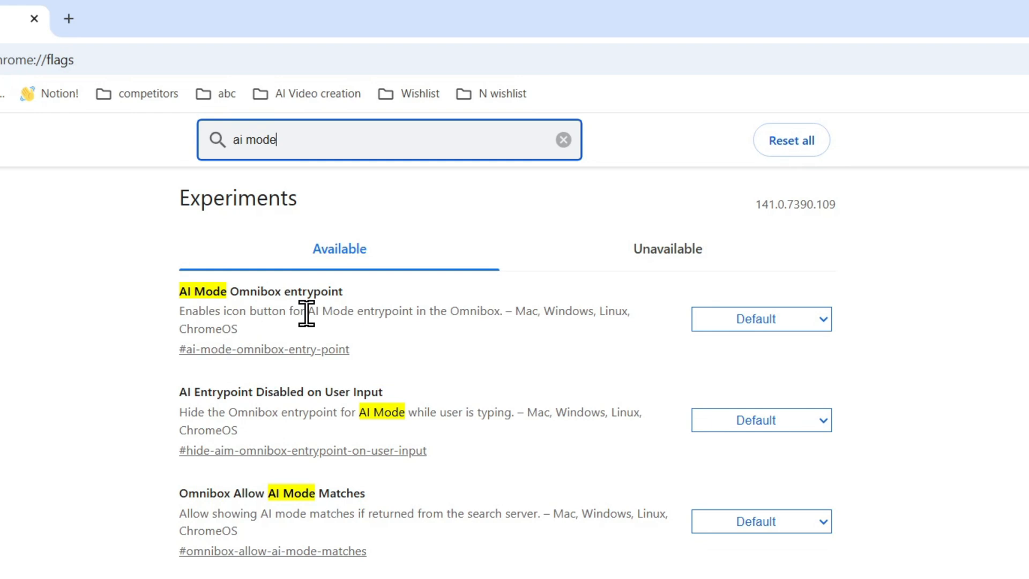
mouse_move(281, 377)
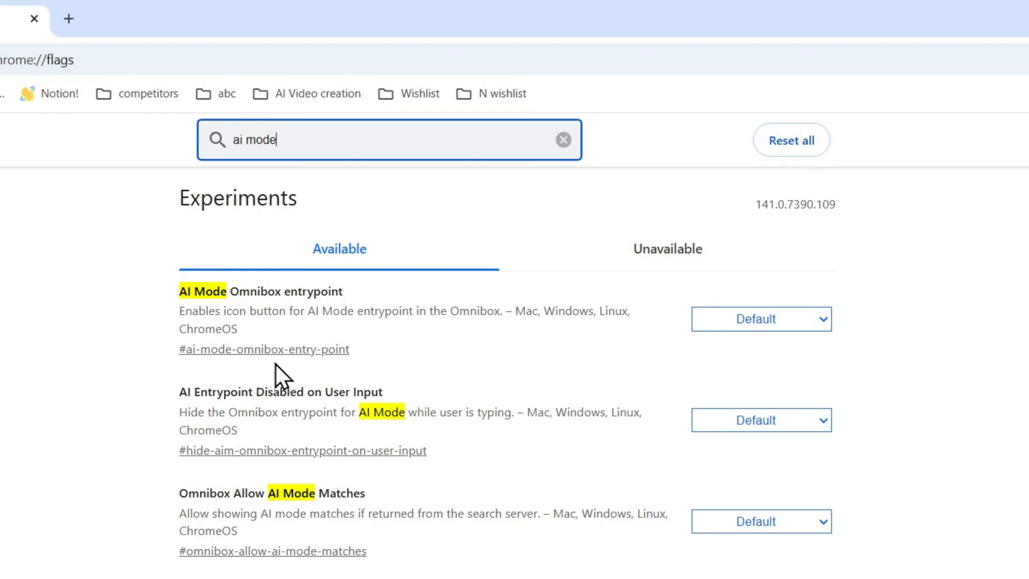
Step: Switch AI Mode Omnibox entrypoint and AI Entrypoint on User Input from Default to Disabled
left_click(761, 318)
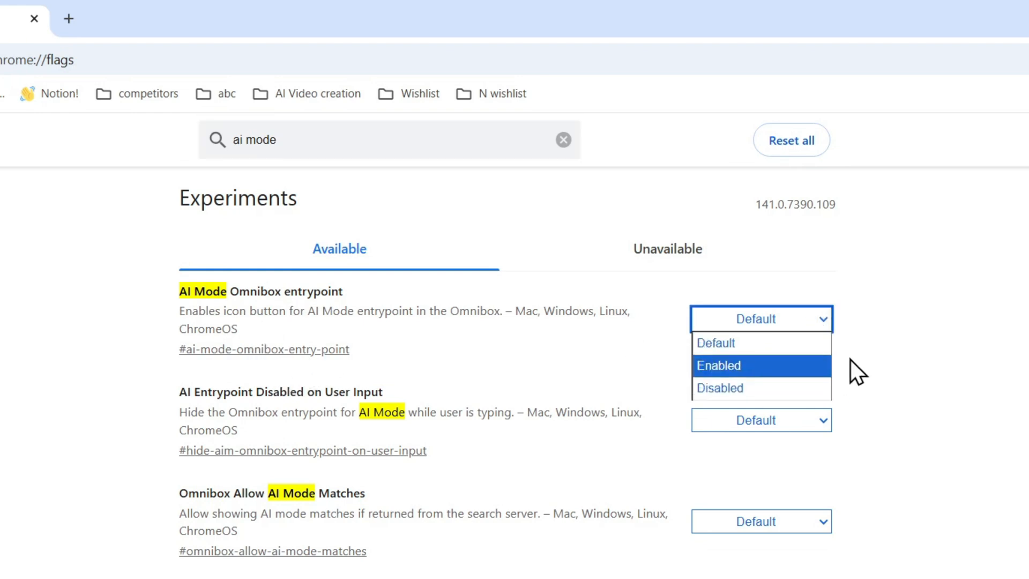
left_click(720, 388)
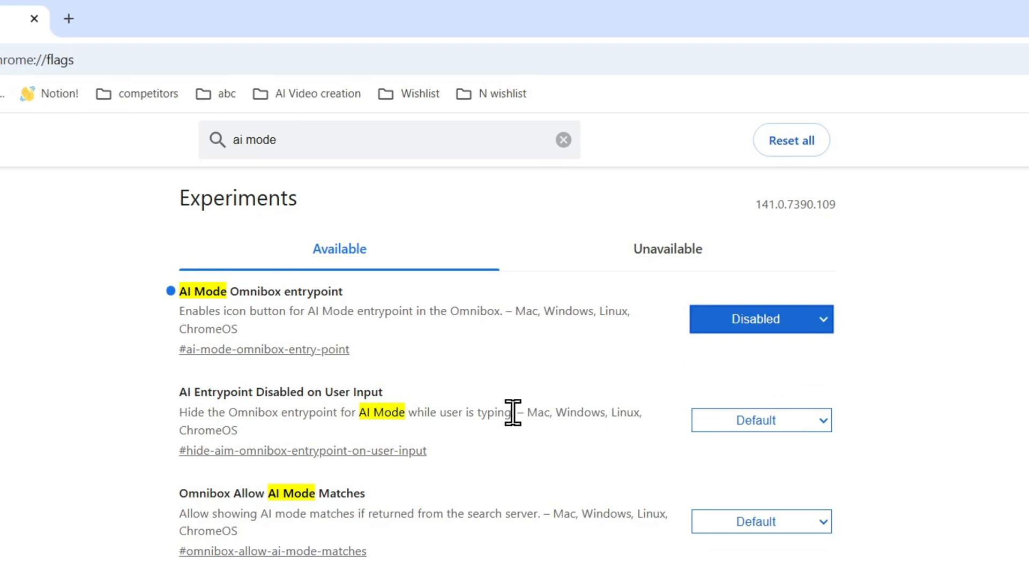
mouse_move(804, 436)
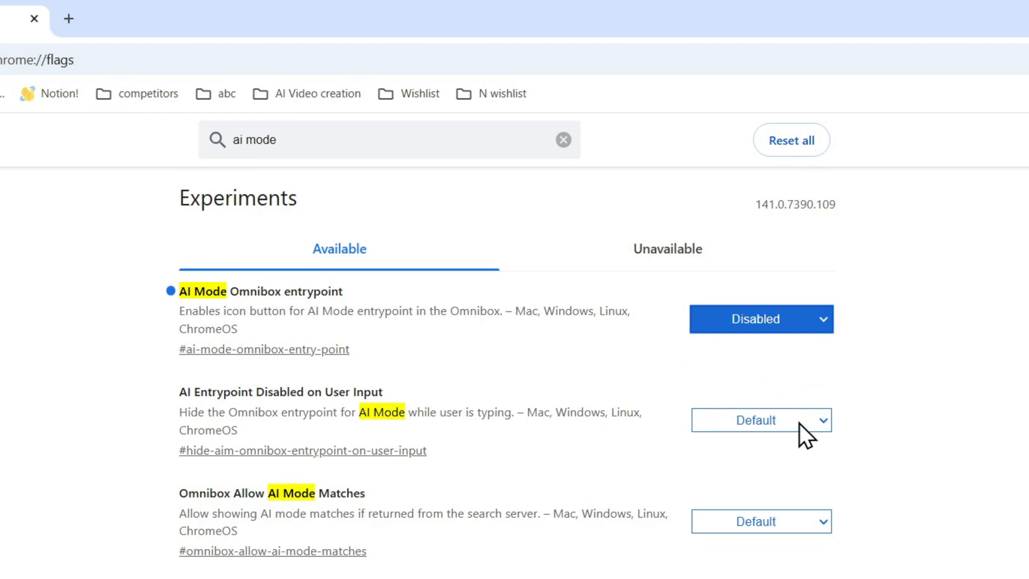
left_click(760, 420)
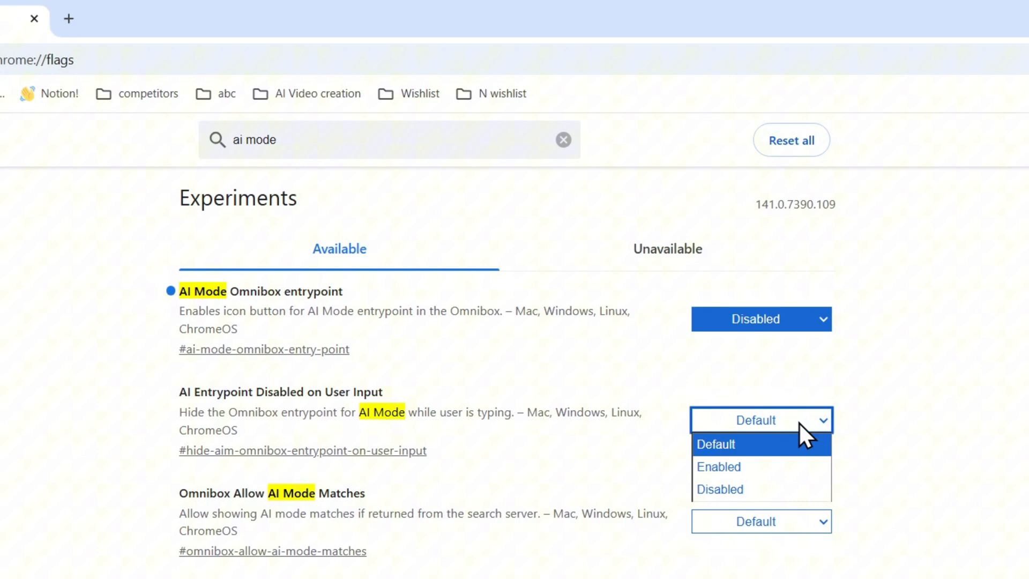
left_click(721, 489)
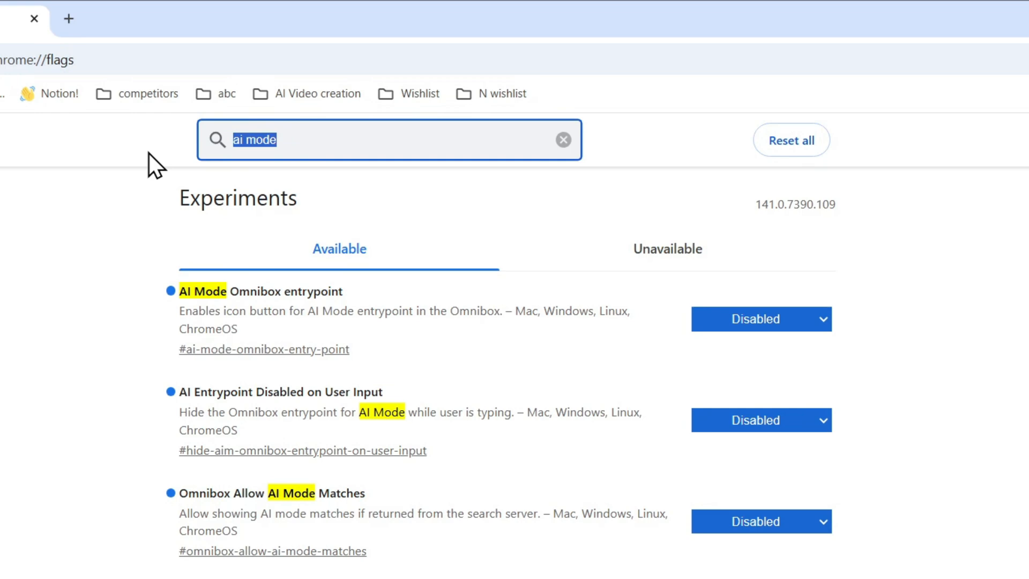
Step: Filter the flags by 'ntp com' and bring up the NTP Compose Entrypoint setting choices
type("n")
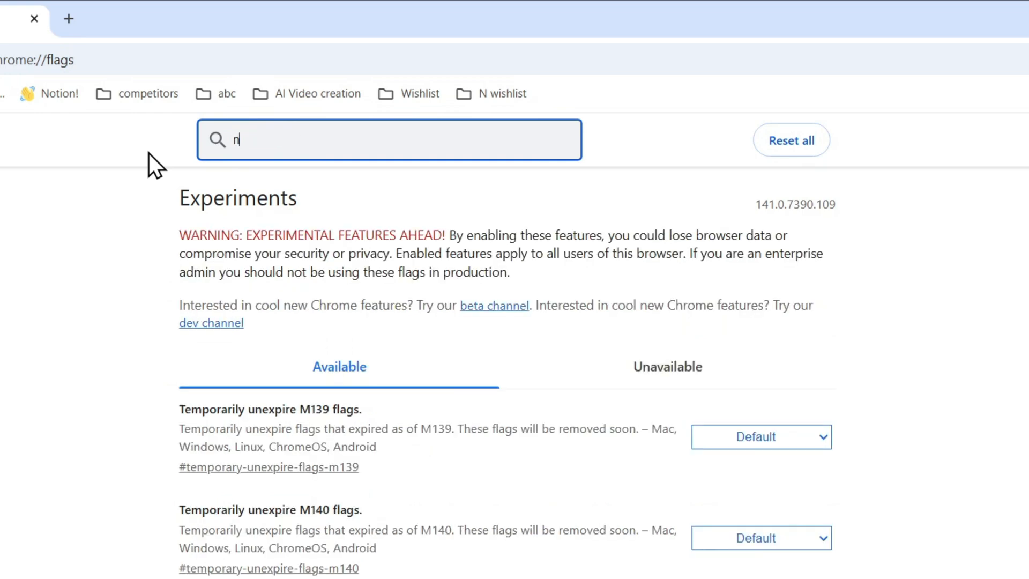
type("tp cm")
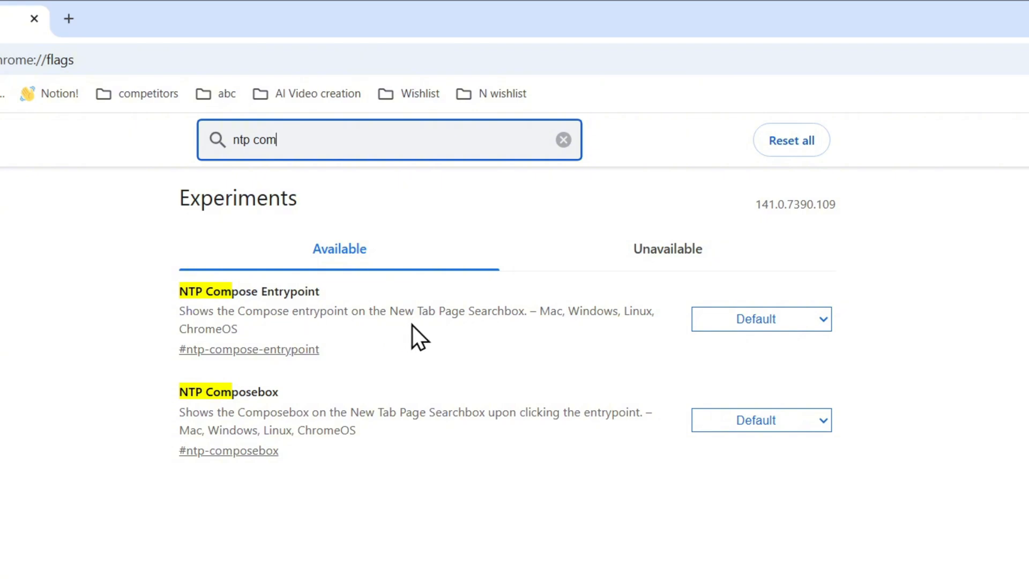
left_click(760, 319)
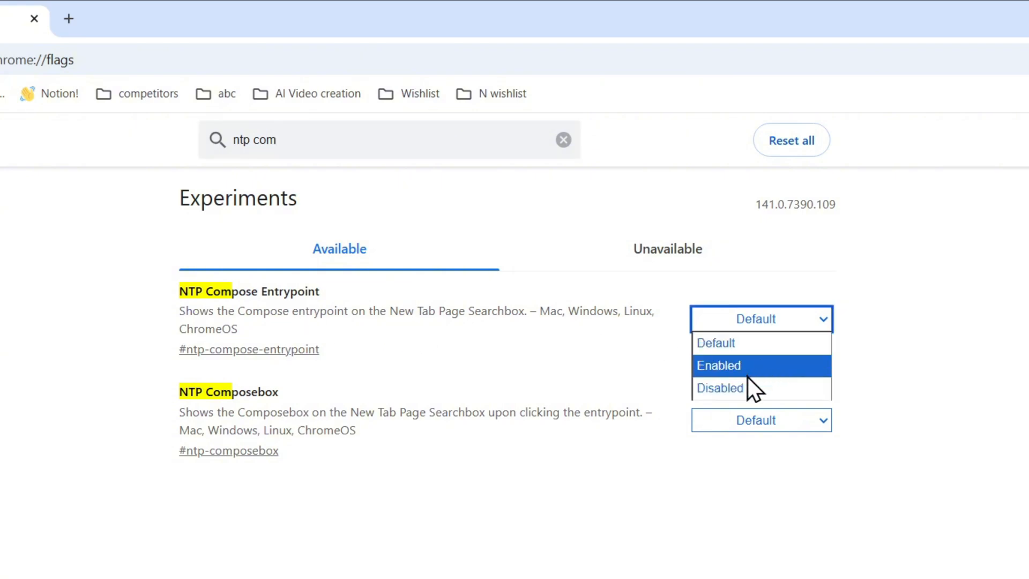